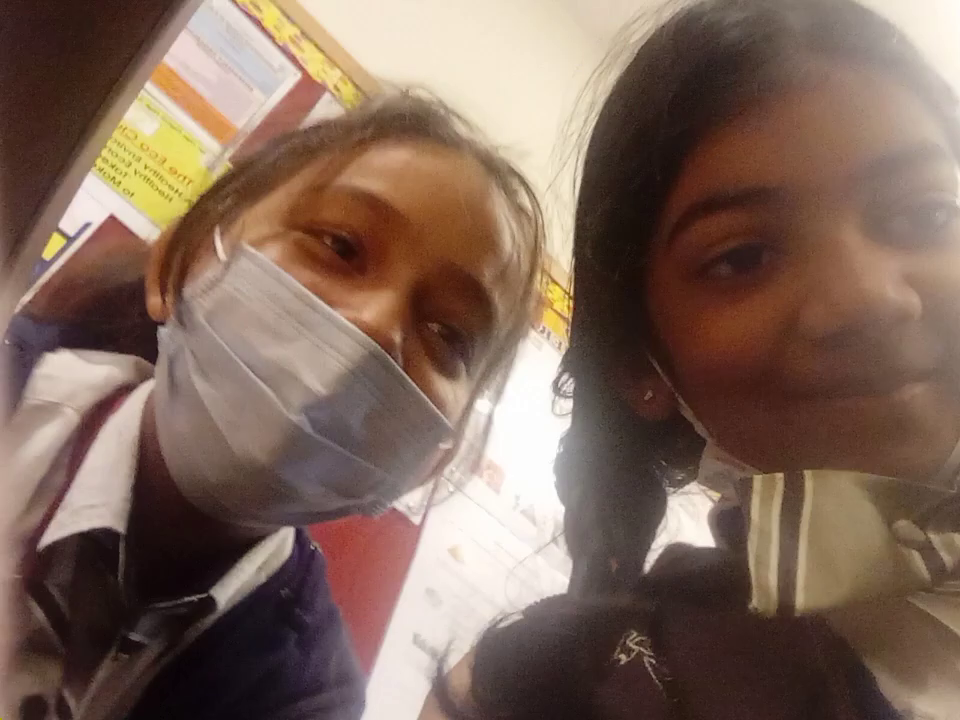
text(me and batool)
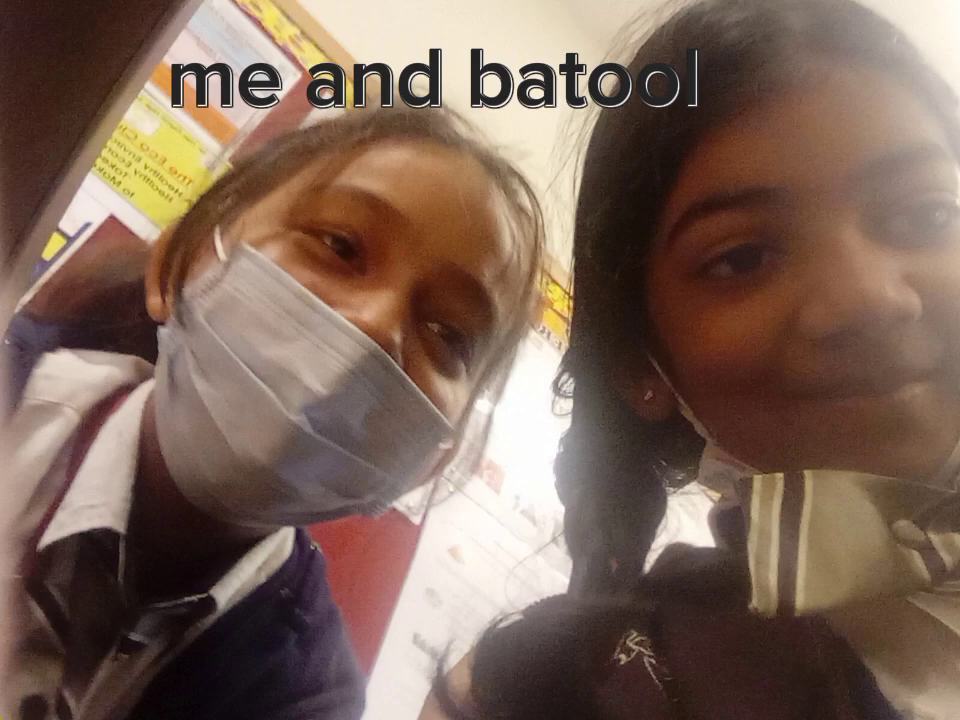